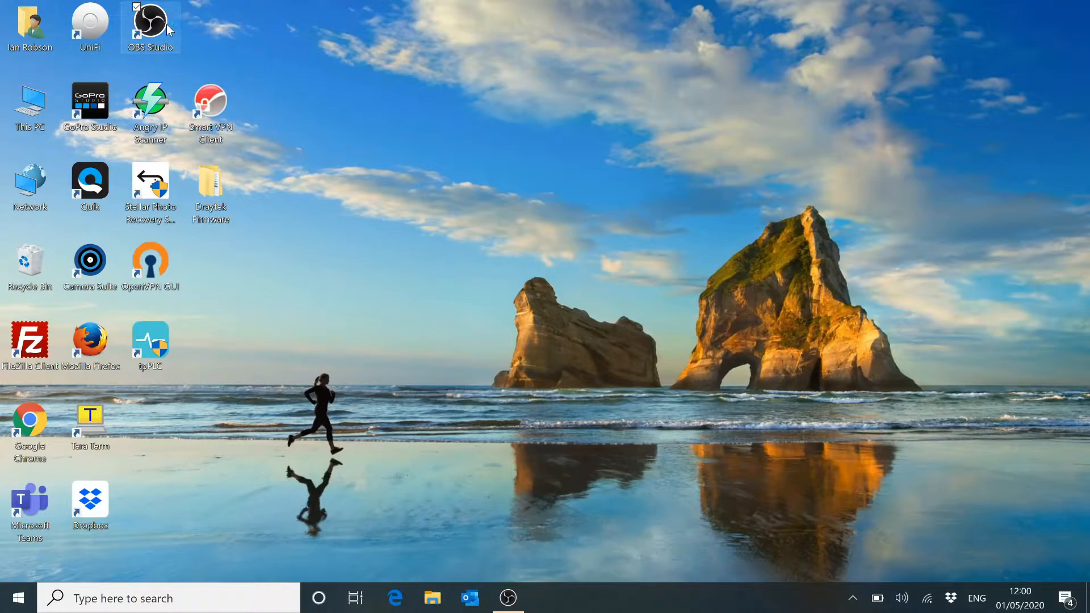
Bring up the already-running OBS Studio instance, dismissing the duplicate-launch warning.
{"action": "double_click", "coordinate": [150, 26]}
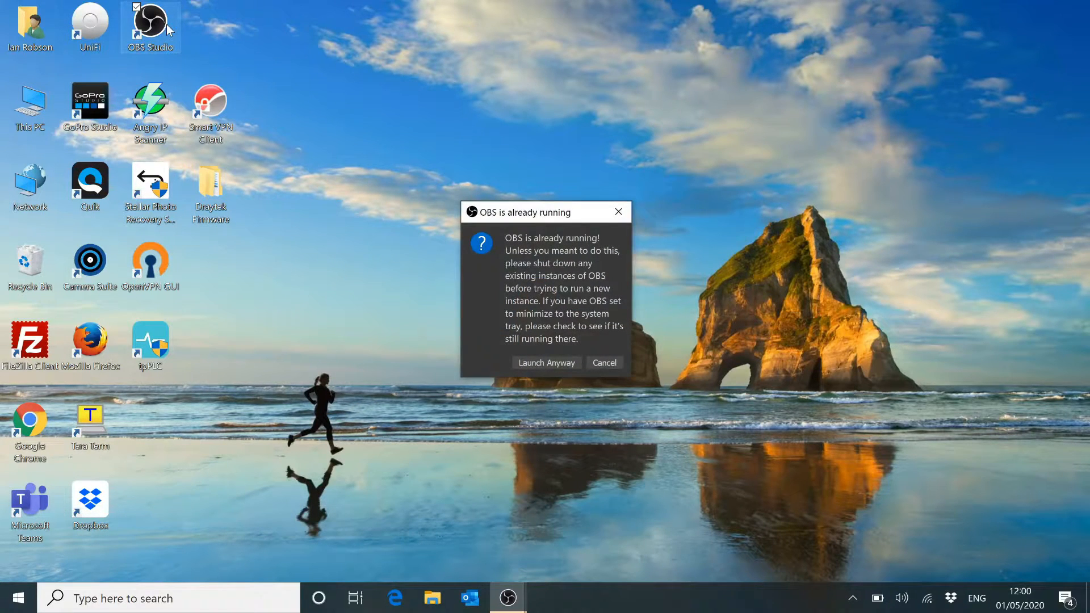
{"action": "left_click", "coordinate": [601, 362]}
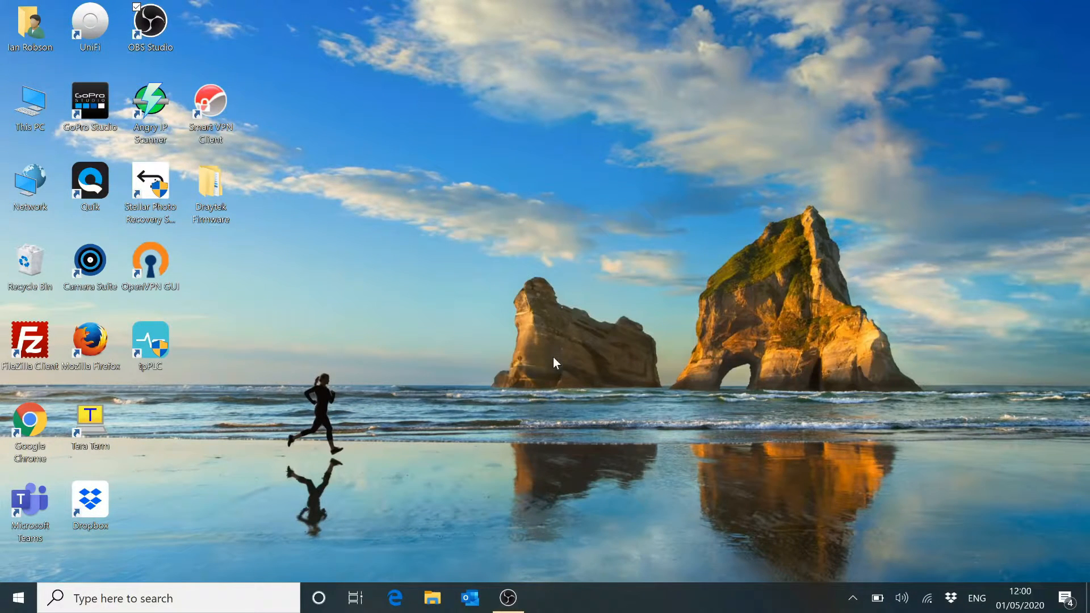
{"action": "double_click", "coordinate": [150, 21]}
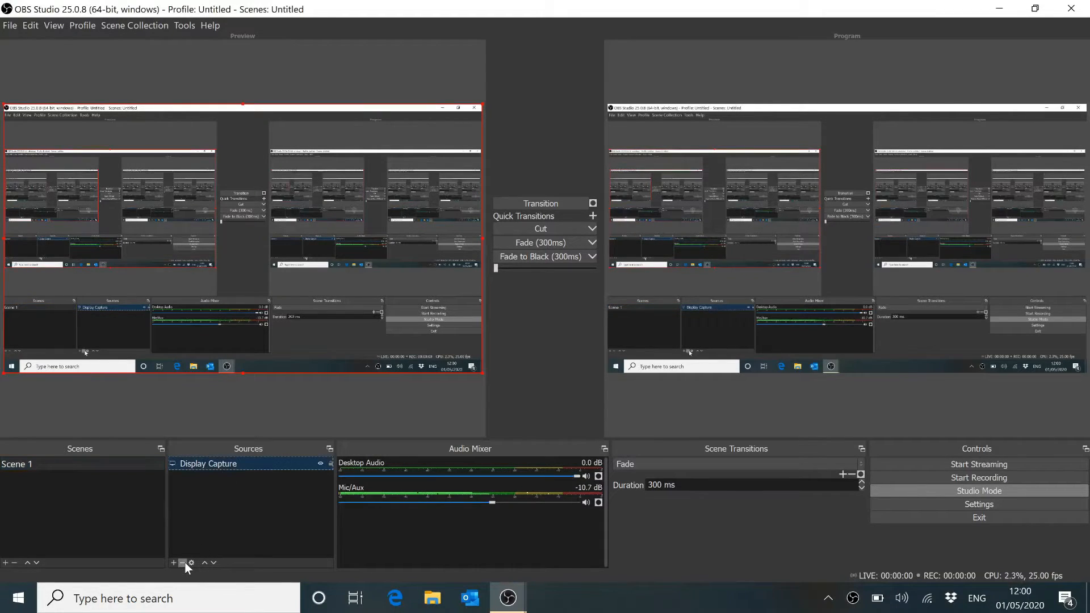
Remove the Display Capture source from Scene 1, leaving the scene empty, and begin adding a new source.
{"action": "left_click", "coordinate": [181, 563]}
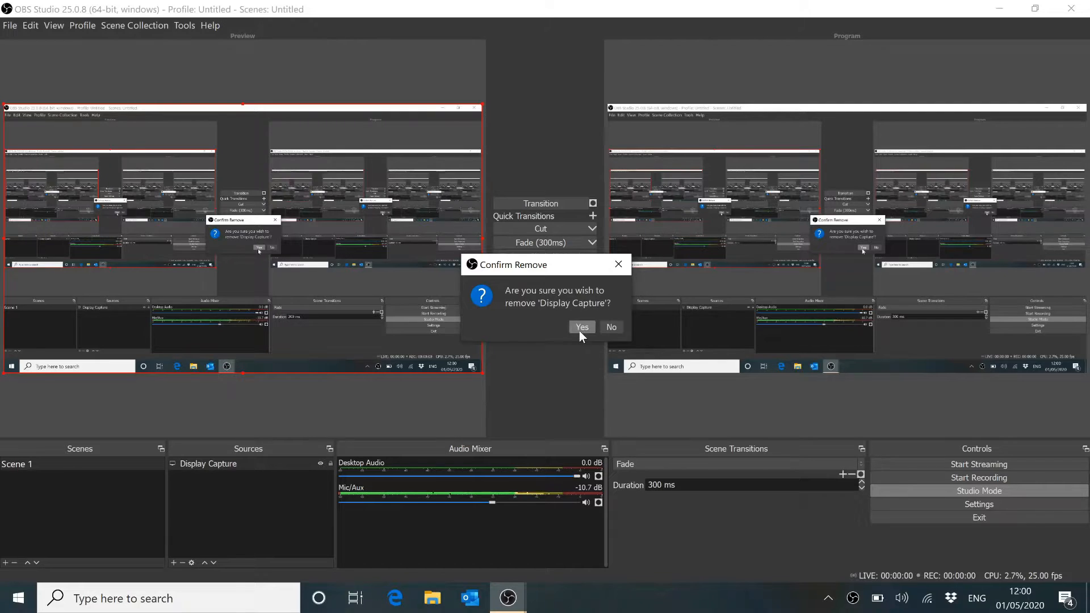
{"action": "left_click", "coordinate": [582, 327]}
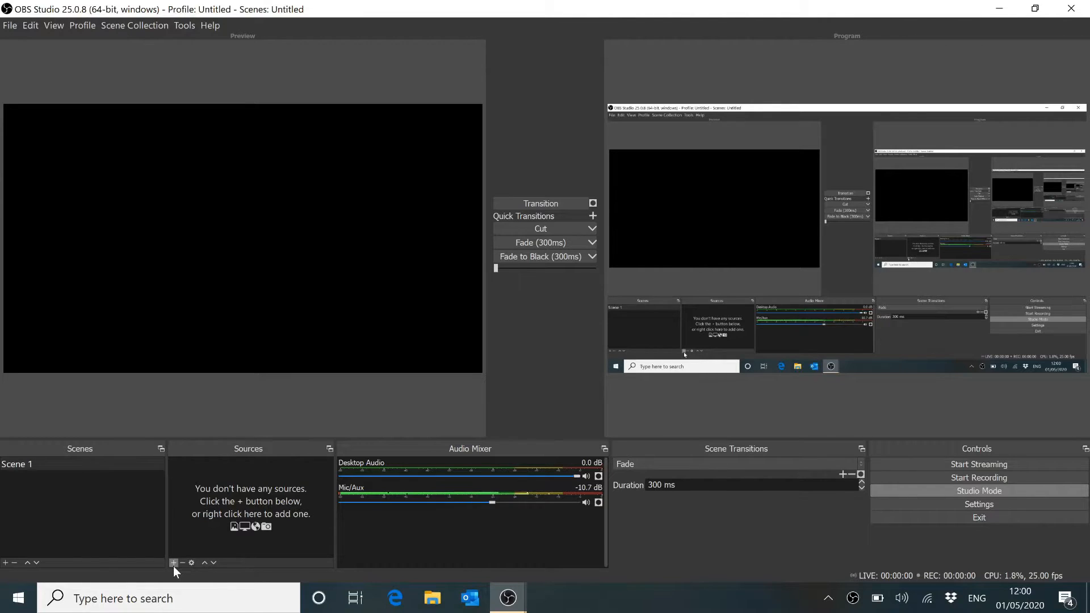
{"action": "left_click", "coordinate": [173, 562]}
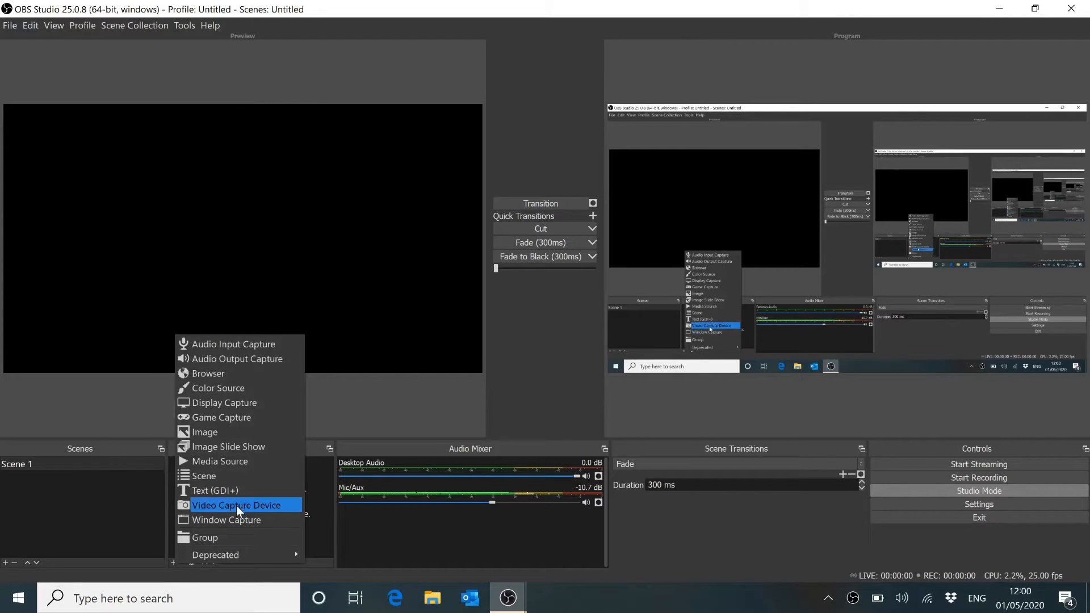